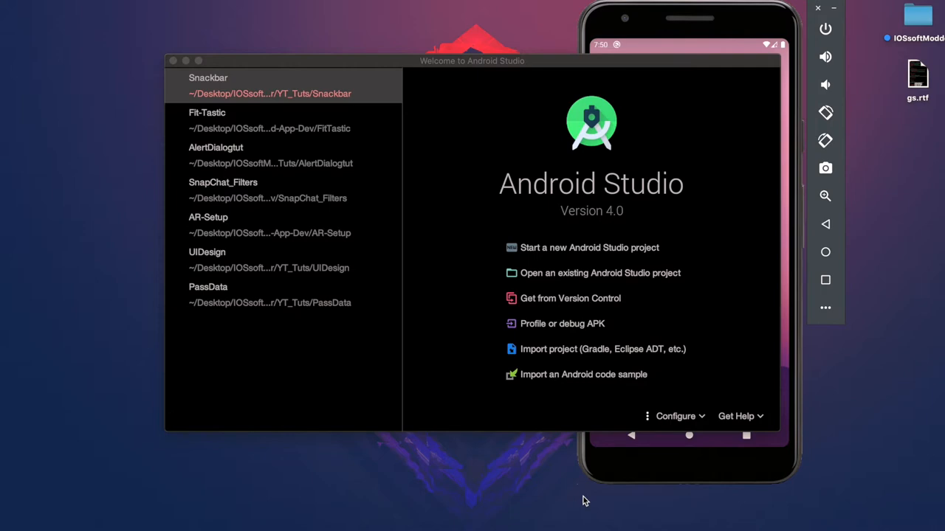
{"action": "mouse_move", "coordinate": [589, 251]}
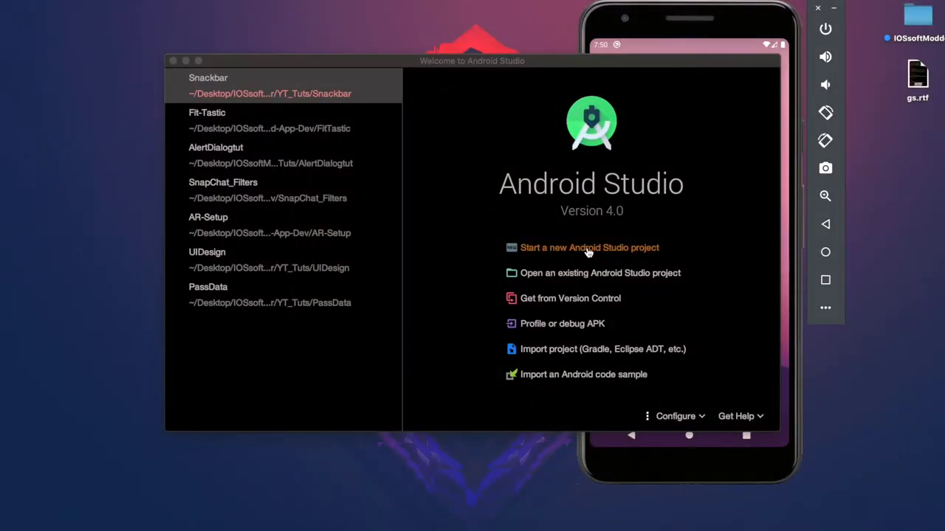
Create an Empty Activity project named Snackbar with Kotlin as the language.
{"action": "left_click", "coordinate": [589, 248]}
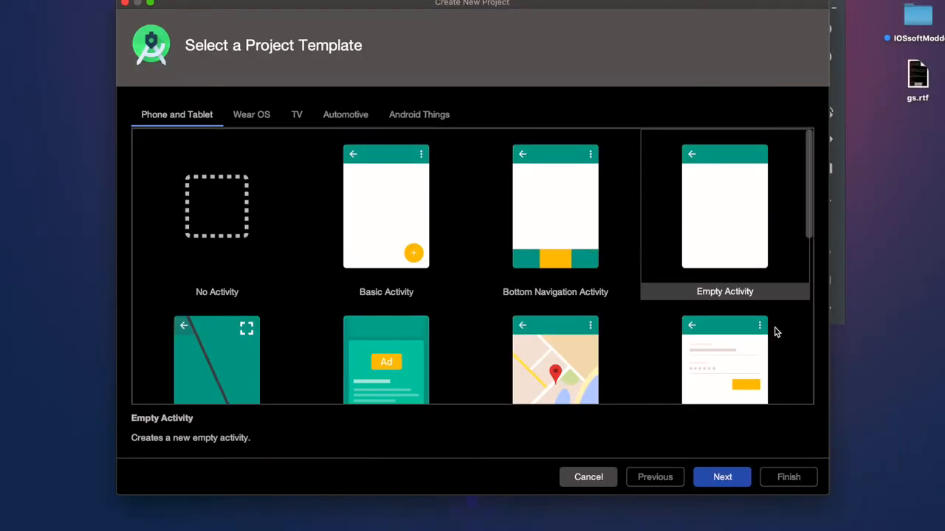
{"action": "left_click", "coordinate": [722, 477]}
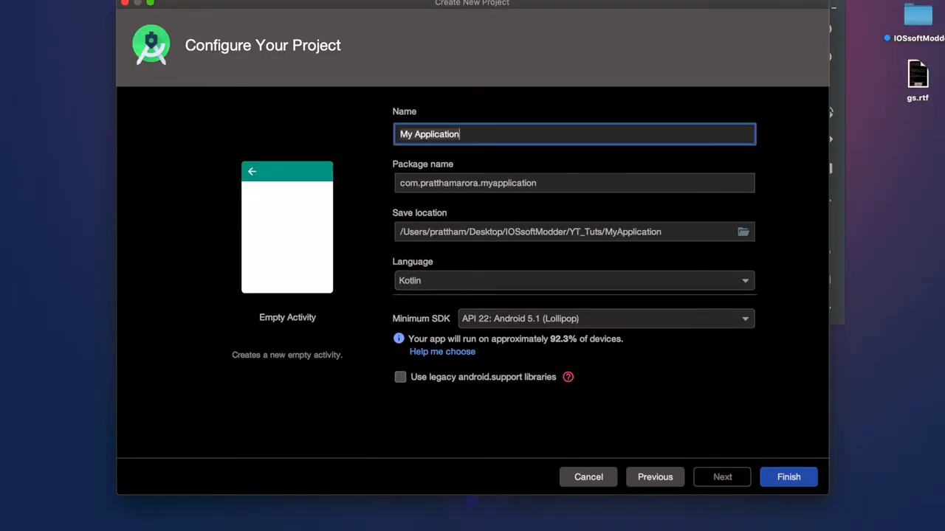
{"action": "type", "text": "Snackbar"}
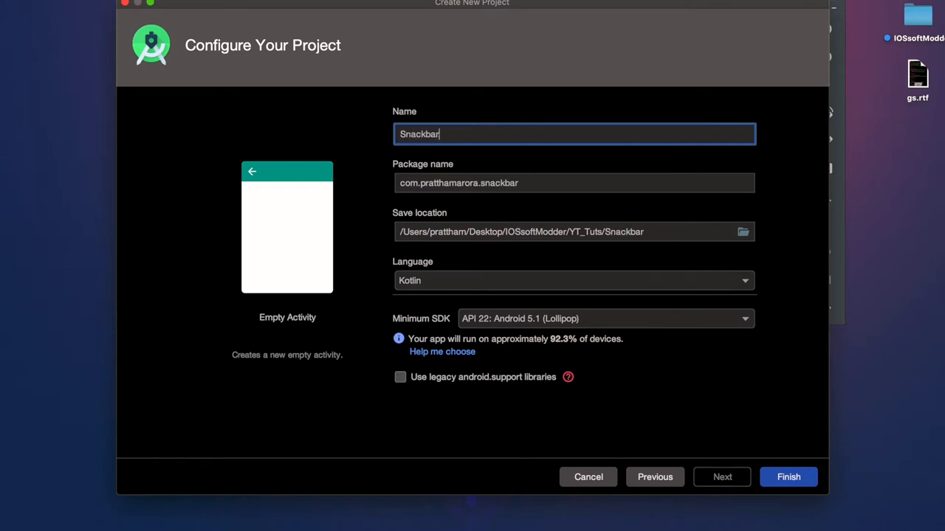
{"action": "left_click", "coordinate": [573, 280]}
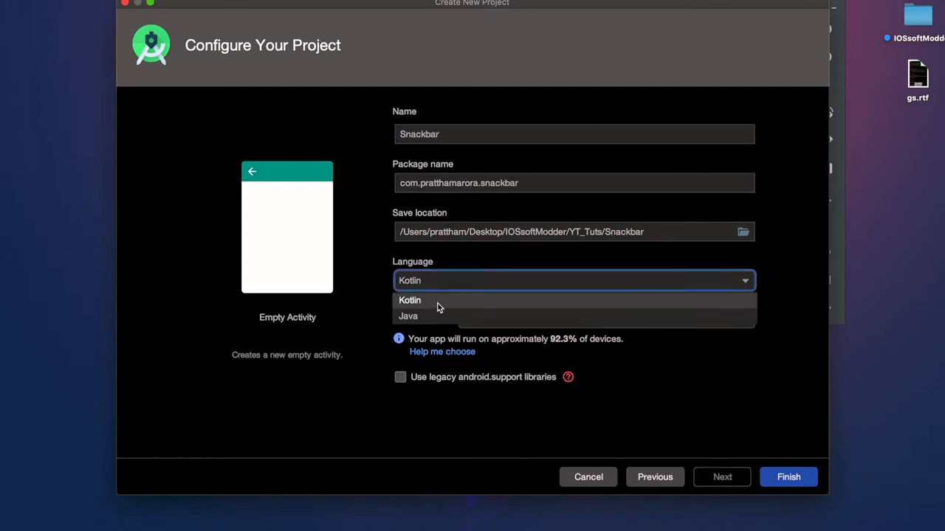
{"action": "left_click", "coordinate": [788, 477]}
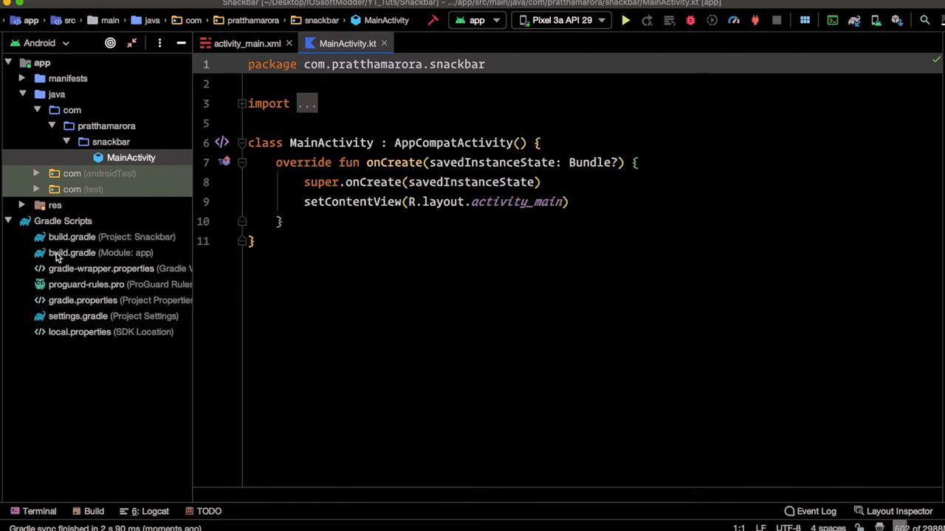
Add implementation 'com.google.android.material:material:1.1.0' to the app module's build.gradle dependencies.
{"action": "left_click", "coordinate": [97, 253]}
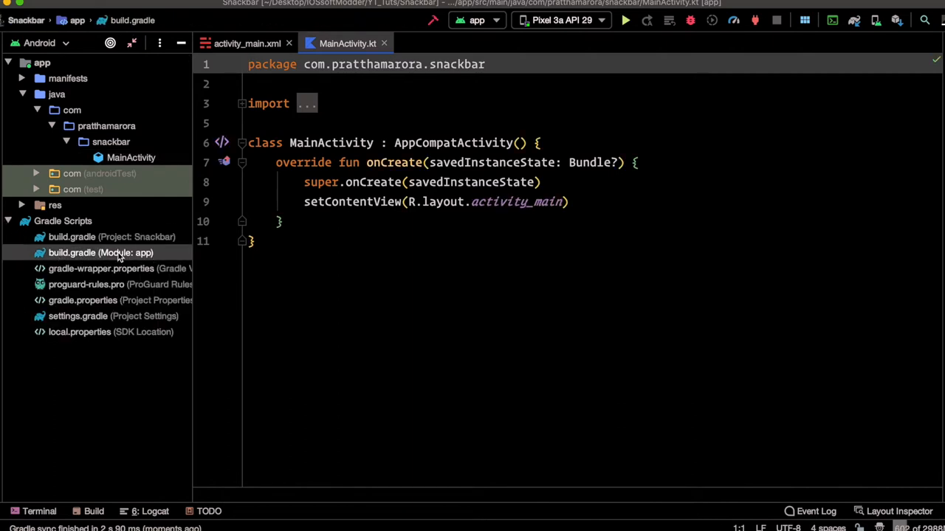
{"action": "double_click", "coordinate": [96, 252]}
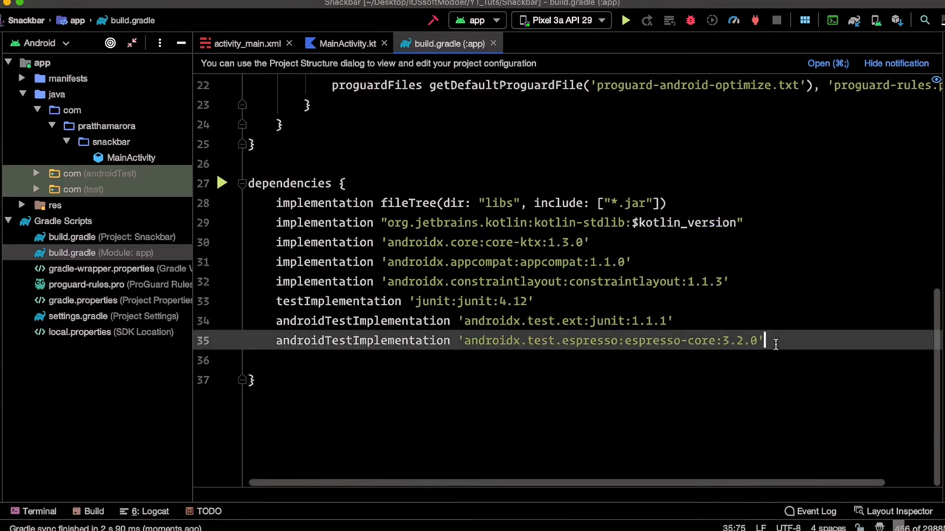
{"action": "type", "text": "implementation 'com.google.android.material:material:<version>'"}
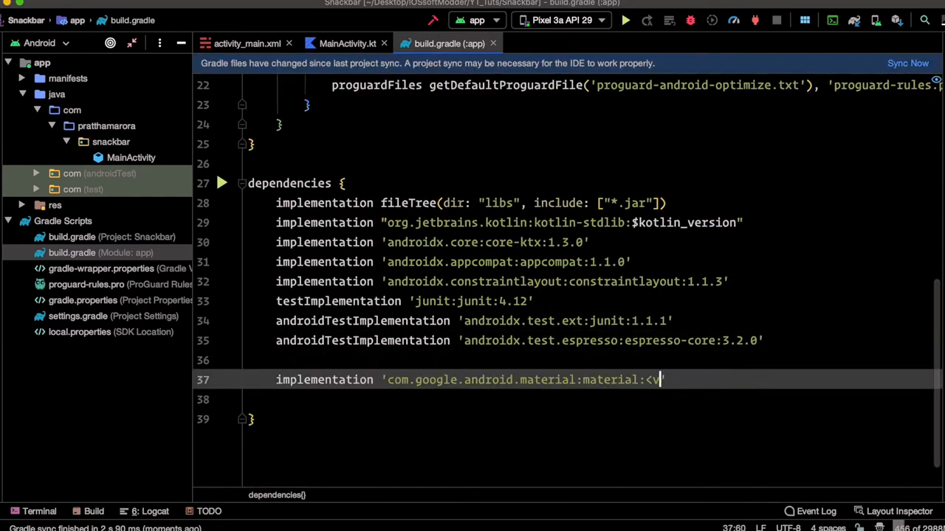
{"action": "key", "text": "BackSpace"}
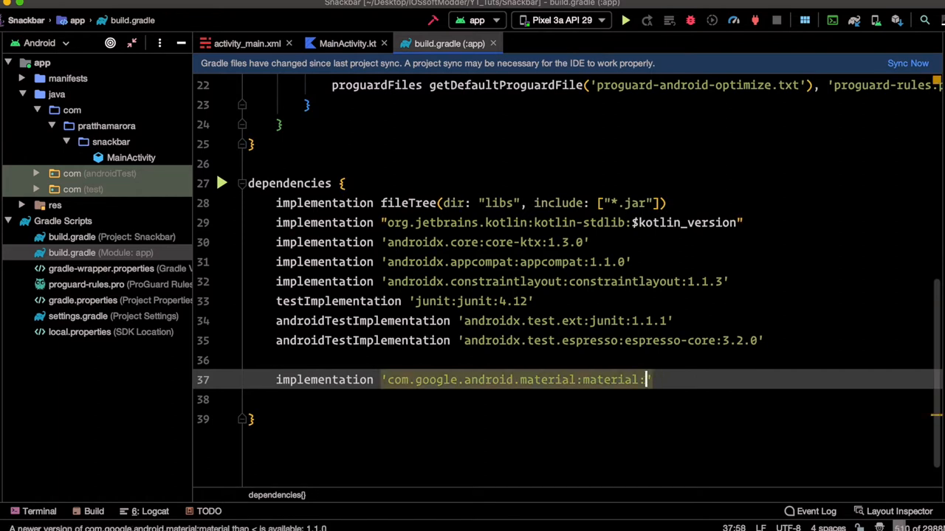
{"action": "type", "text": "1.1.0"}
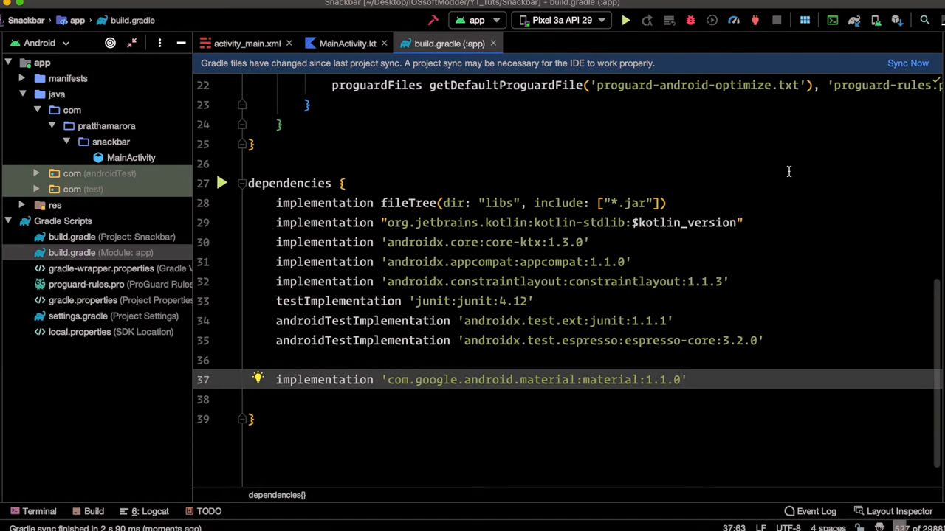
Sync the project with the new dependency and switch to the activity_main layout.
{"action": "left_click", "coordinate": [916, 62]}
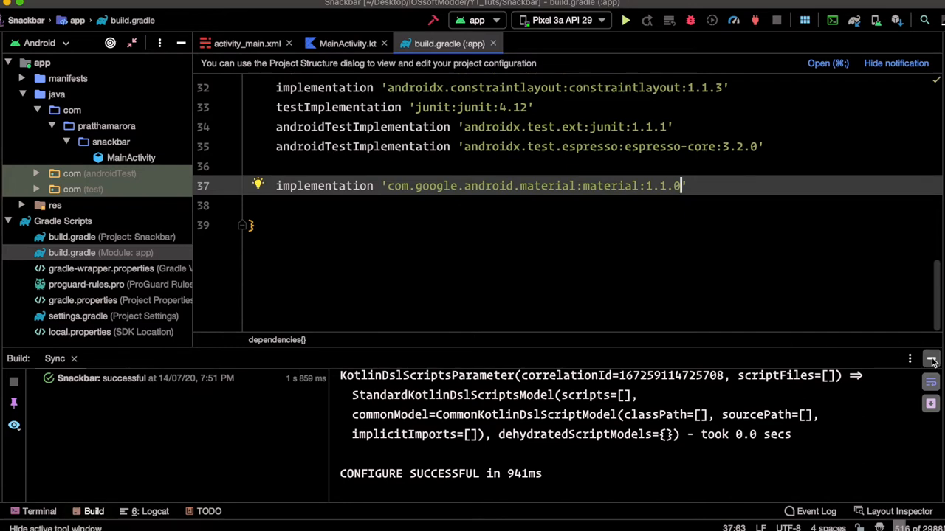
{"action": "left_click", "coordinate": [250, 43]}
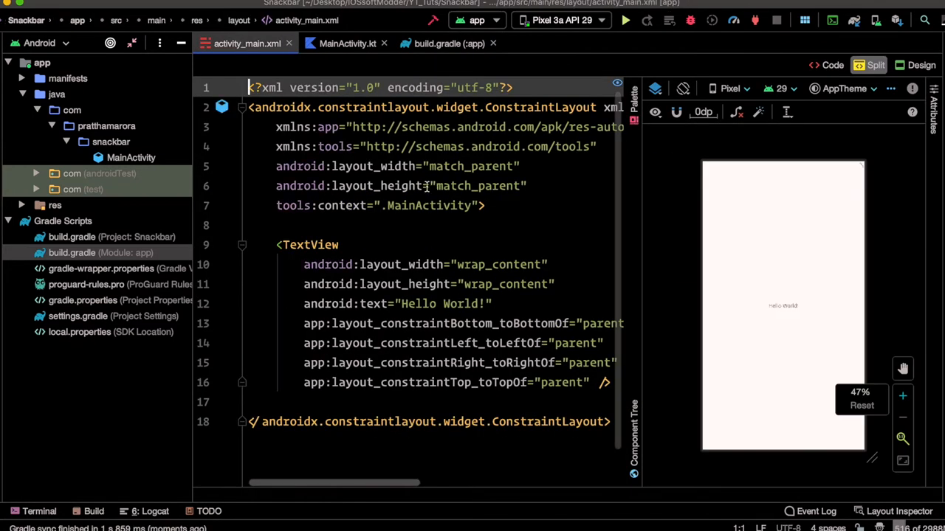
Change the TextView into a Button with android:id="@+id/btnSnackbar" in activity_main.xml.
{"action": "left_click", "coordinate": [309, 245]}
{"action": "type", "text": "<Button"}
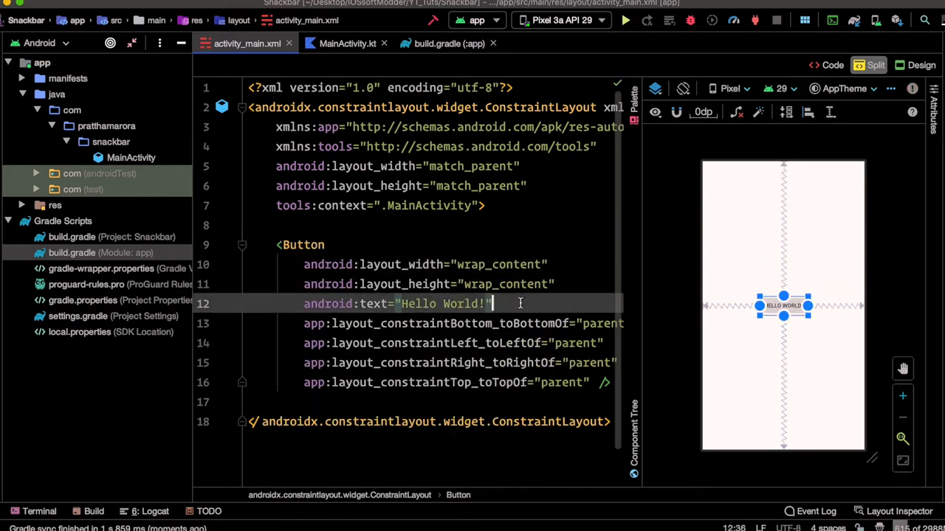
{"action": "type", "text": "android:id=\"@+id/"}
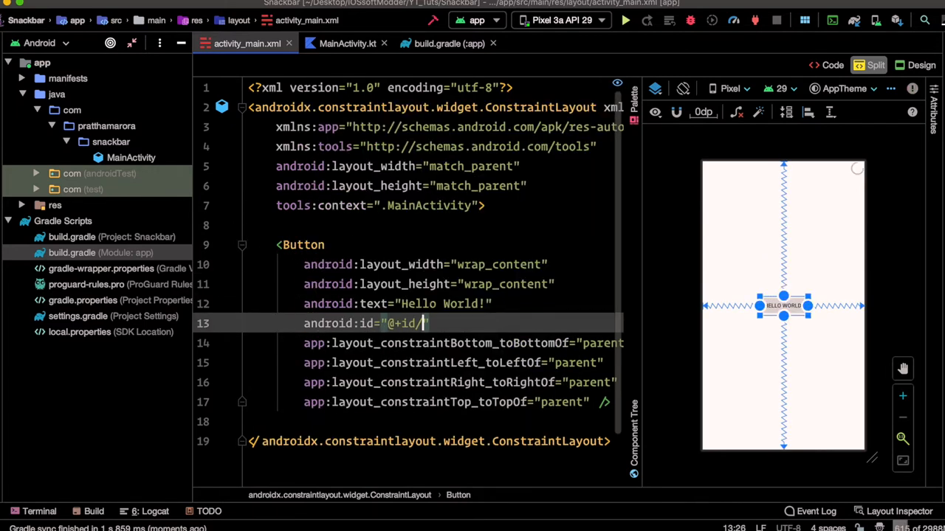
{"action": "type", "text": "btnSnackbar"}
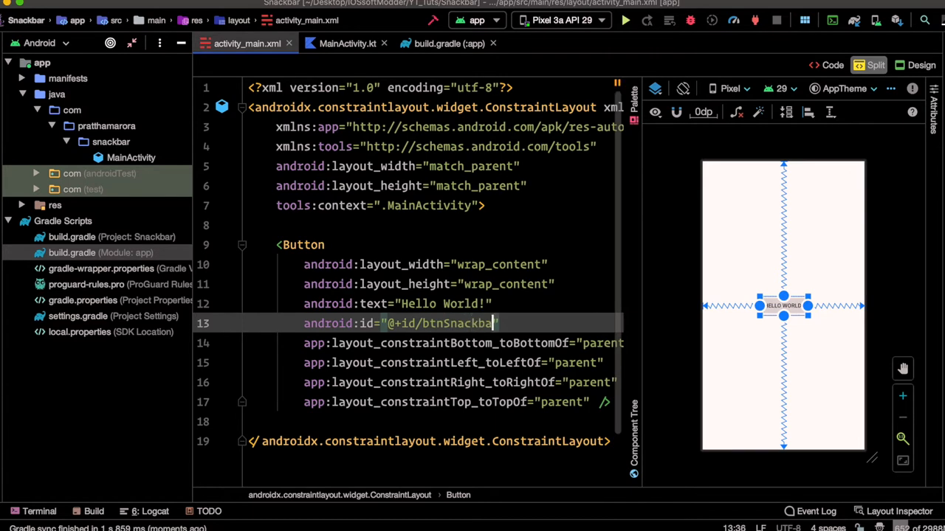
{"action": "left_click", "coordinate": [347, 43]}
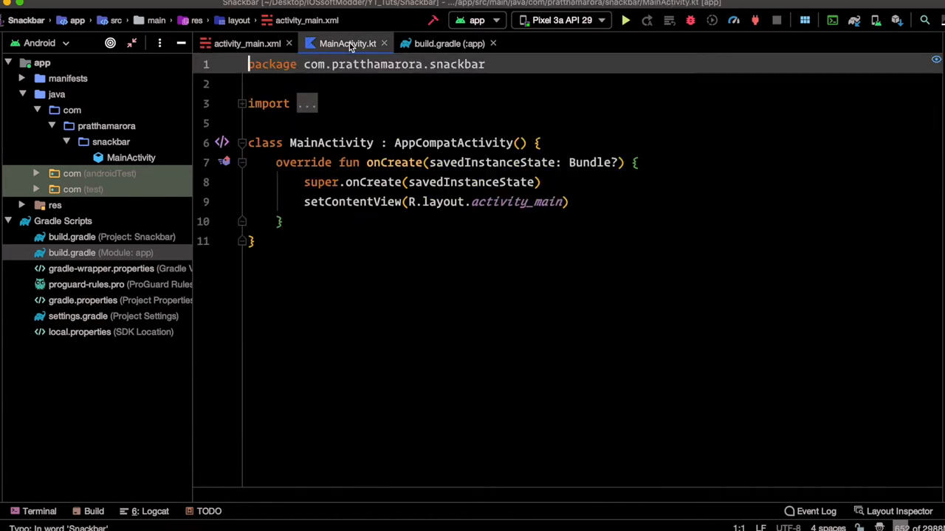
Write btnSnackbar.setOnClickListener { } in onCreate and begin Snackbar.make inside it.
{"action": "type", "text": "btnSnackbar"}
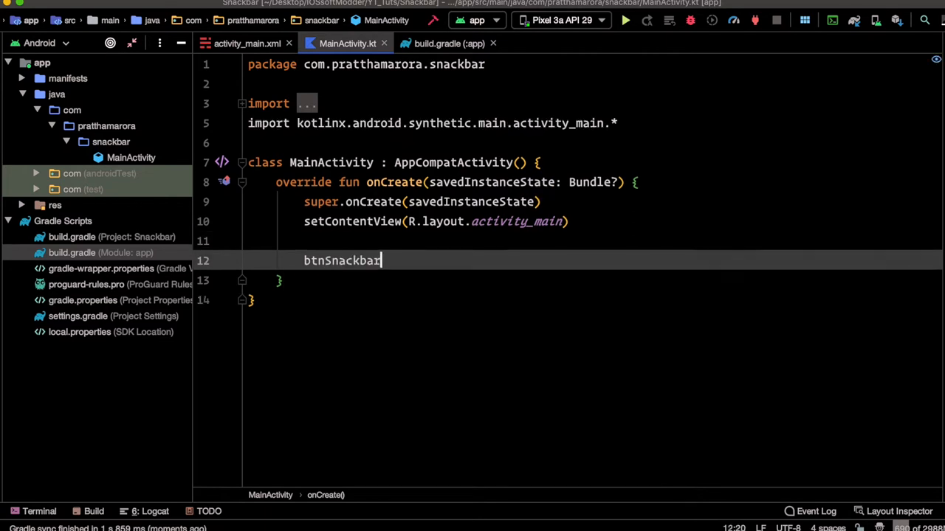
{"action": "type", "text": ".setOnClickListener {"}
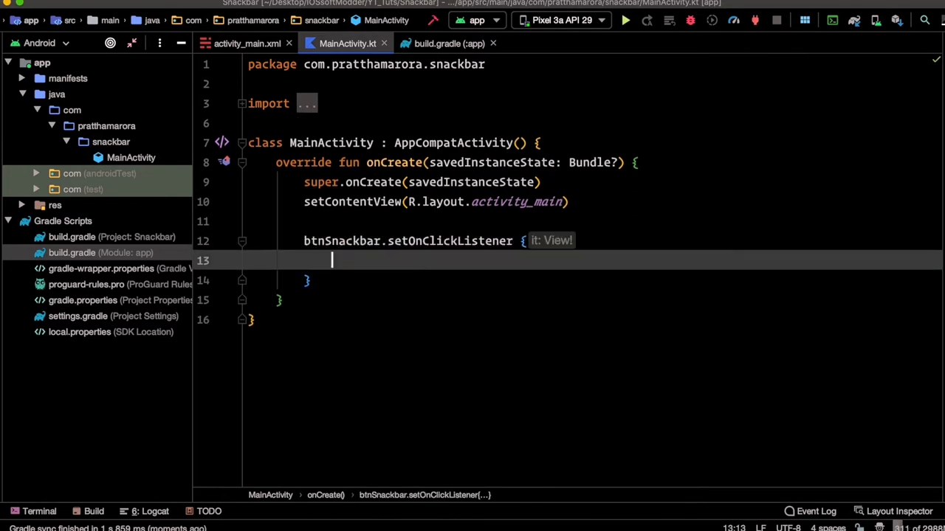
{"action": "type", "text": "Snackbar.make("}
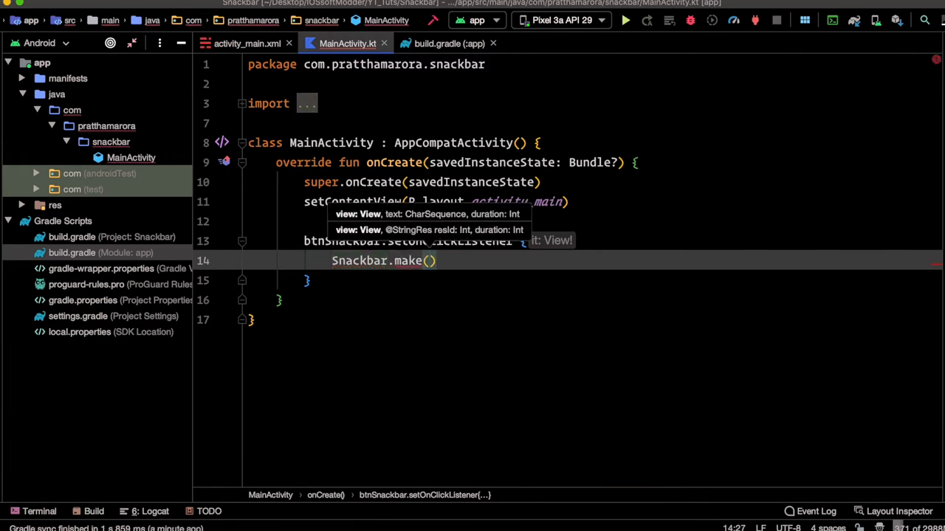
Complete Snackbar.make(it, "This is a custom snackbar", Snackbar.LENGTH_LONG).show().
{"action": "type", "text": "it,"}
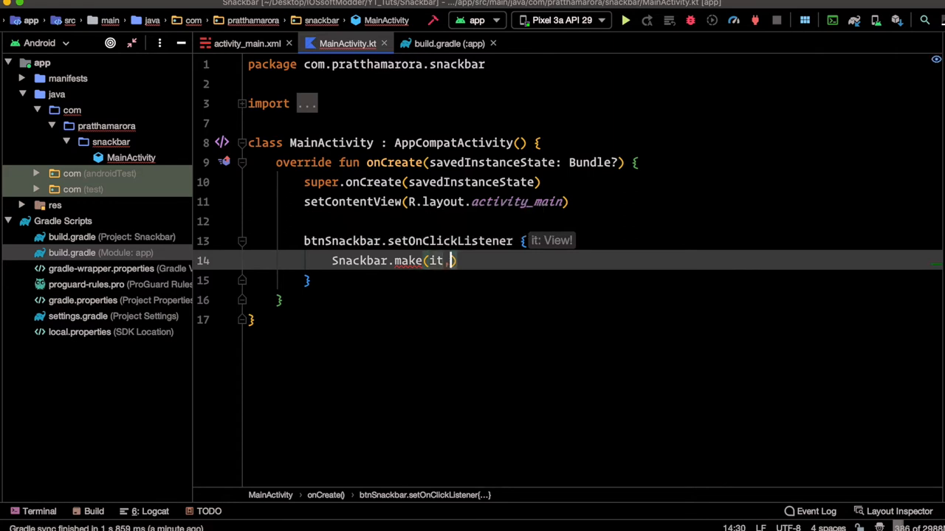
{"action": "type", "text": ", \"\""}
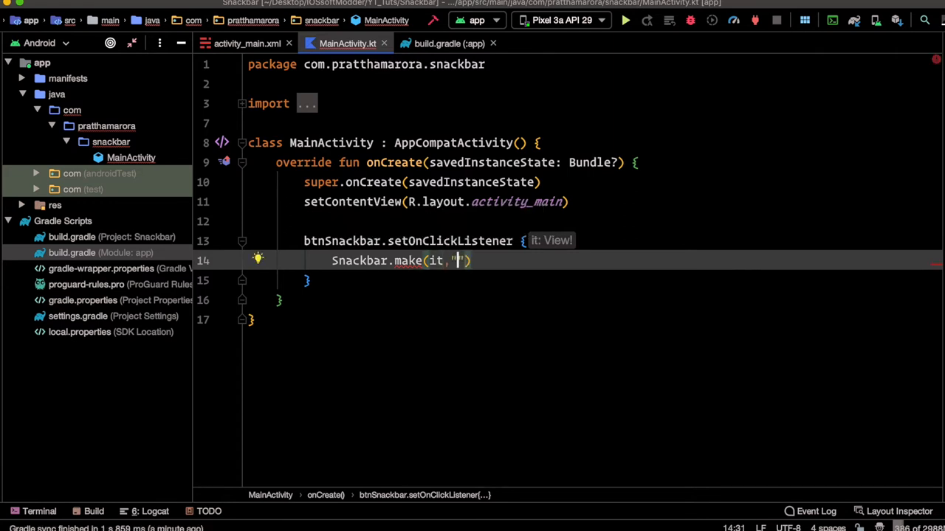
{"action": "type", "text": "Thsi"}
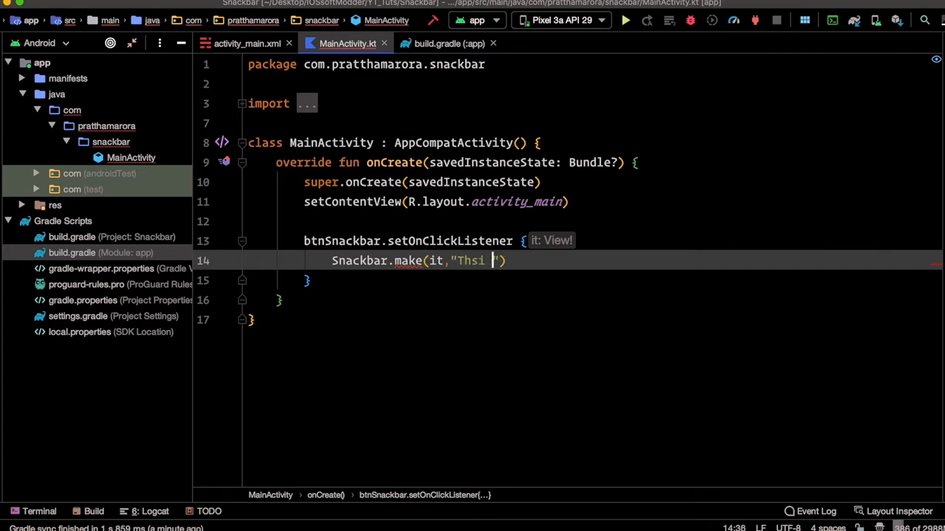
{"action": "type", "text": "This is"}
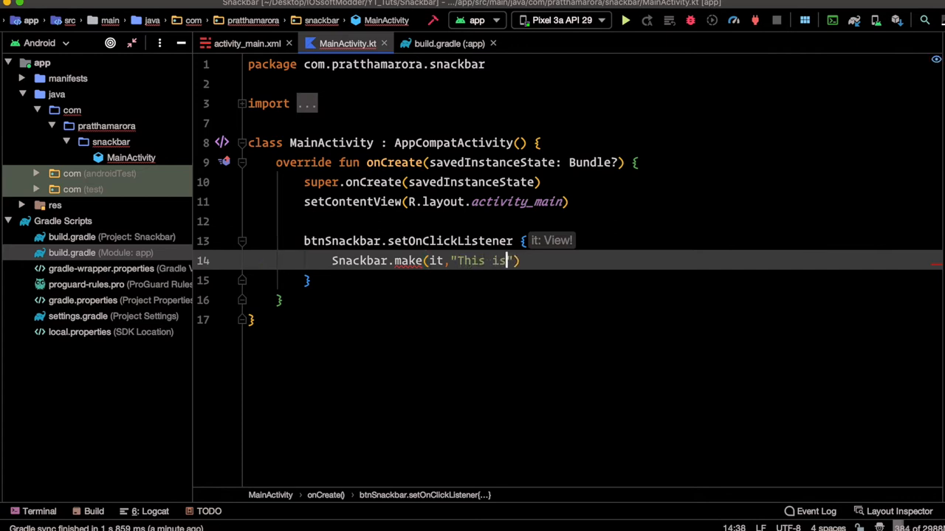
{"action": "type", "text": "a custom s"}
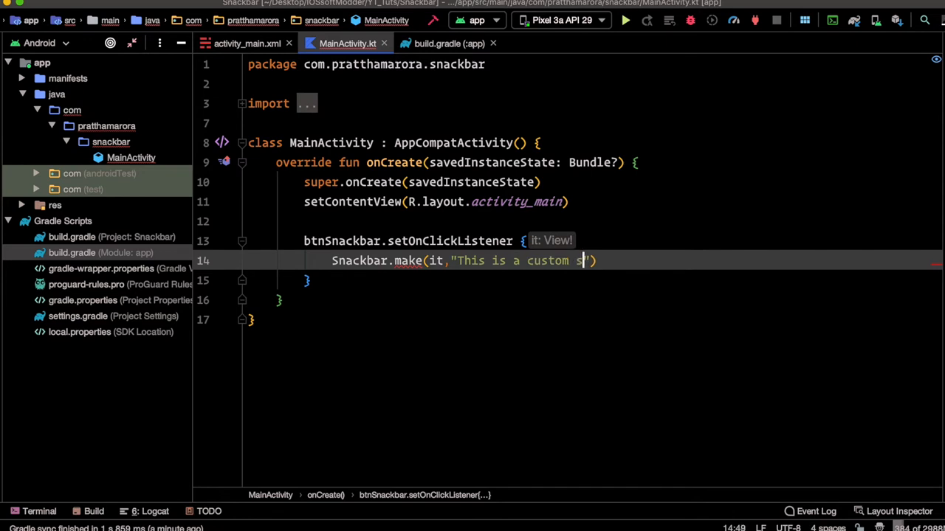
{"action": "type", "text": "nackbar"}
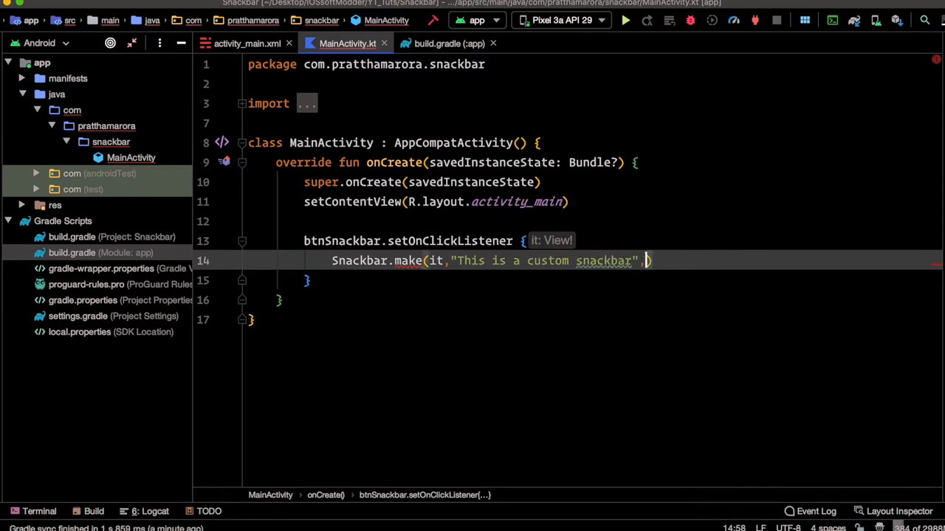
{"action": "type", "text": ",Snackbar."}
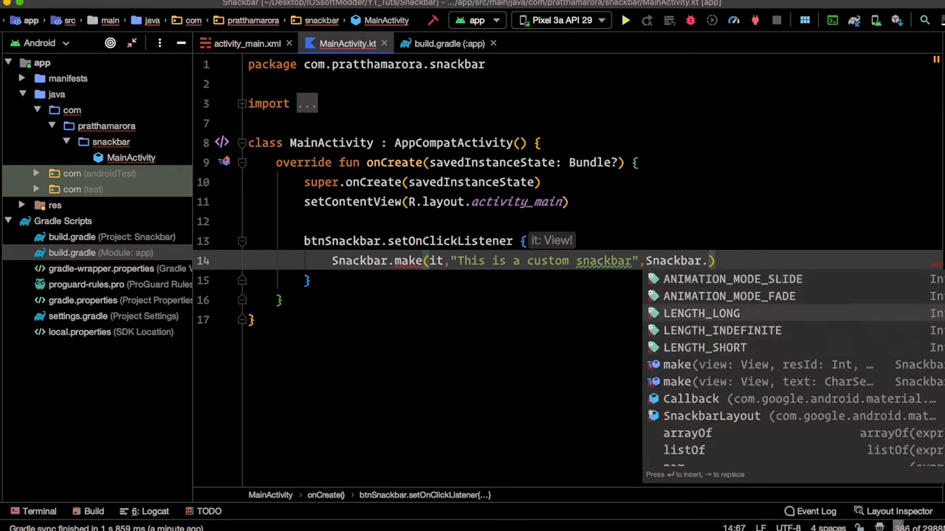
{"action": "left_click", "coordinate": [701, 313]}
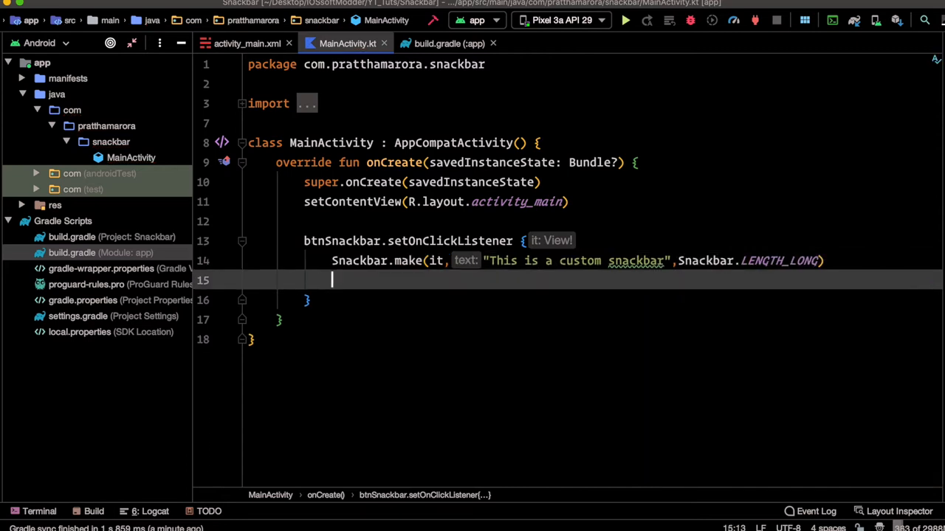
{"action": "type", "text": ".show("}
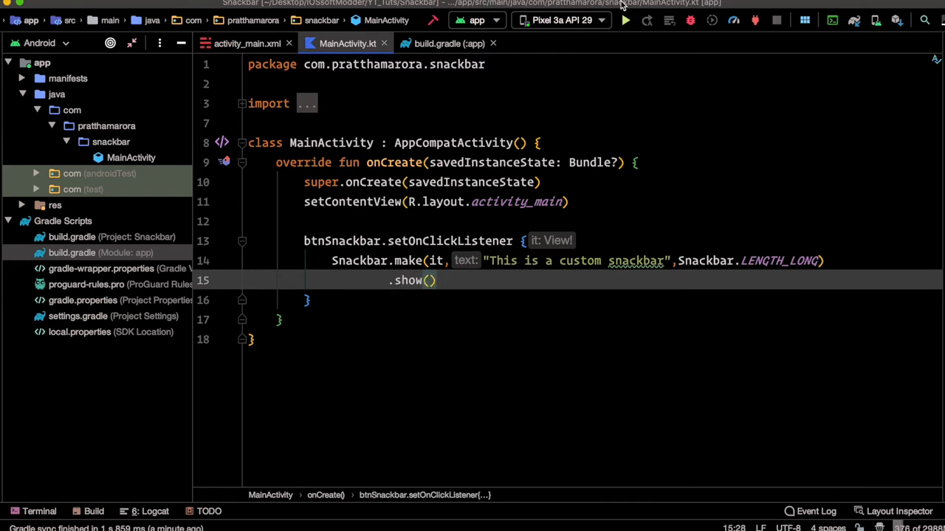
Build and launch the app on the emulator.
{"action": "left_click", "coordinate": [623, 21]}
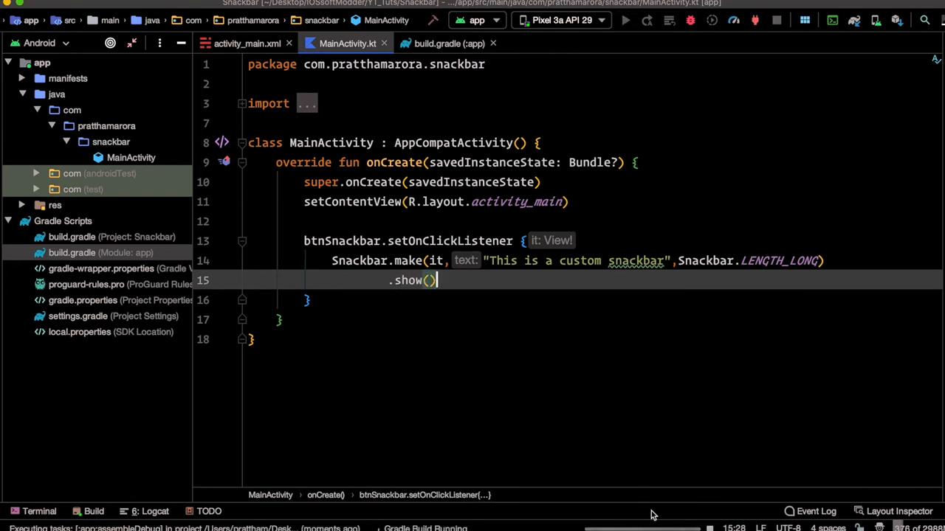
Run the app on the emulator to see the plain snackbar appear.
{"action": "left_click", "coordinate": [623, 20]}
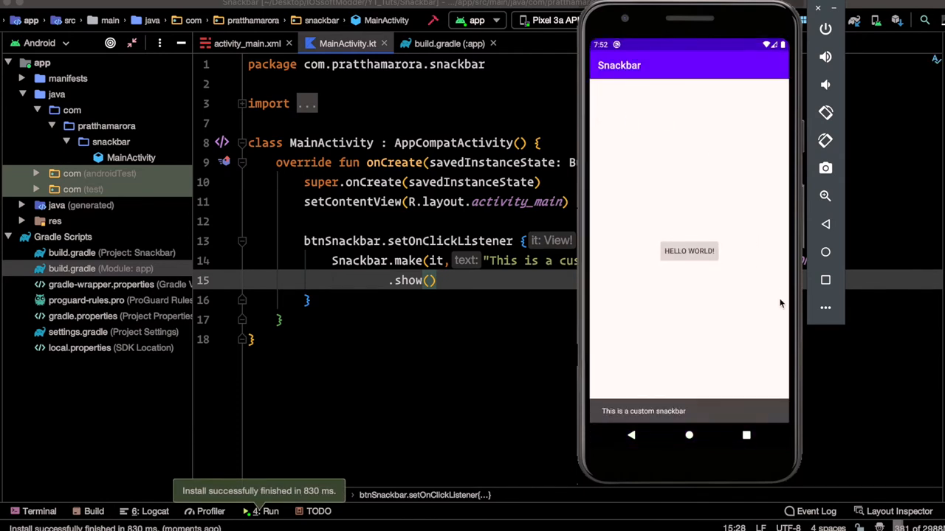
{"action": "mouse_move", "coordinate": [724, 413]}
{"action": "type", "text": ".s"}
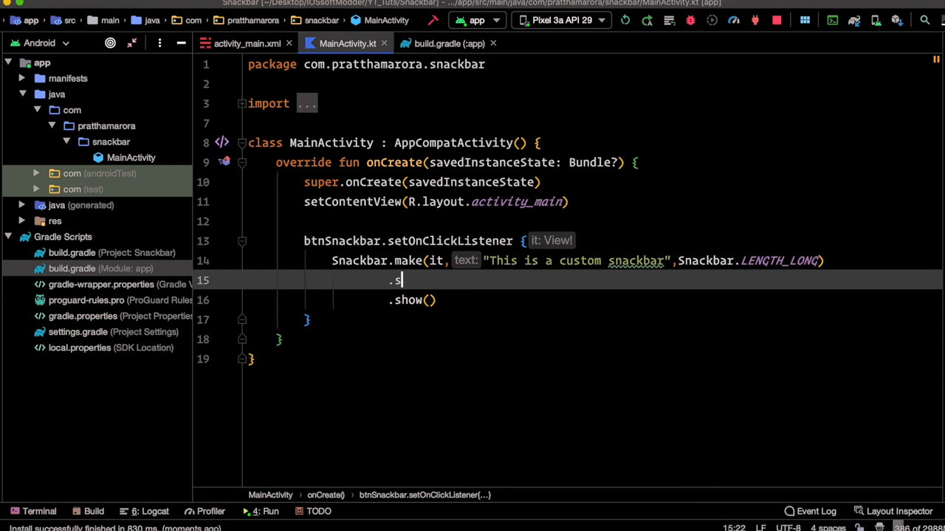
Add .setAnimationMode(BaseTransientBottomBar.ANIMATION_MODE_FADE) before .show().
{"action": "type", "text": "etAni"}
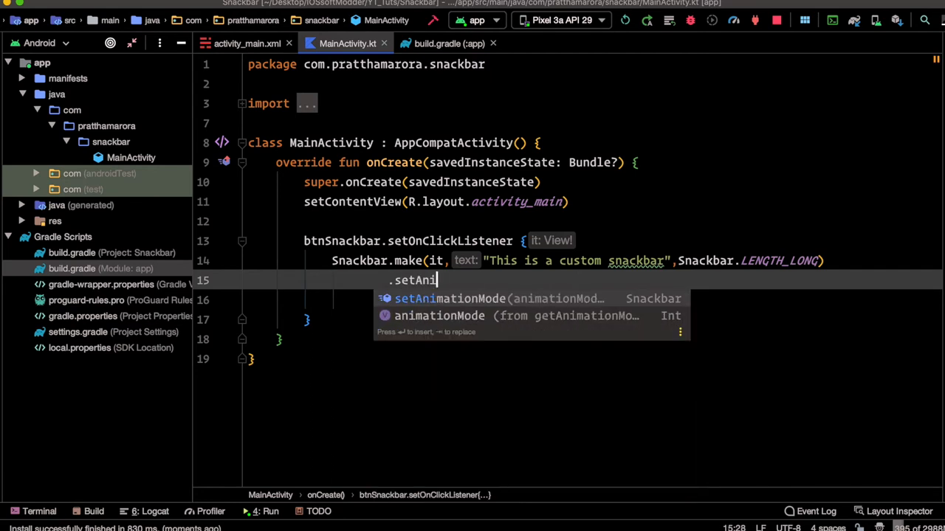
{"action": "key", "text": "Enter"}
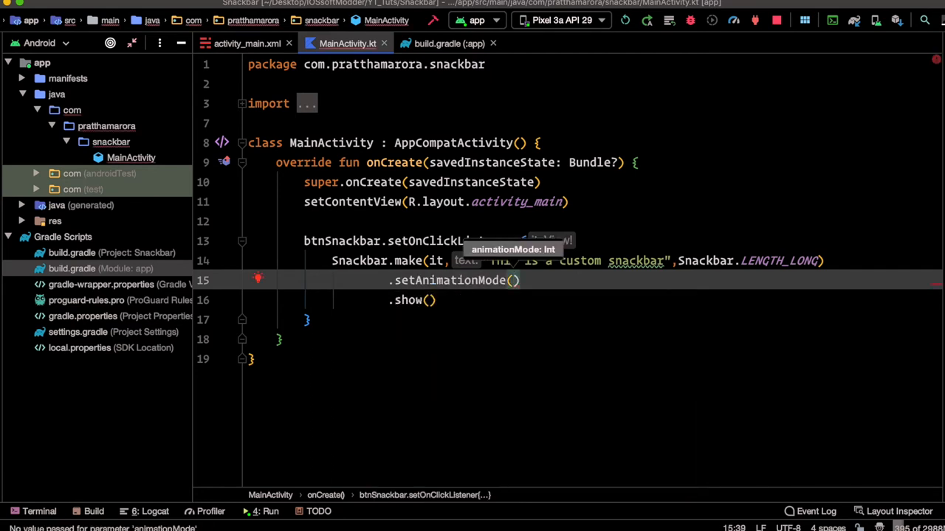
{"action": "type", "text": "BaseTransientBottomBar."}
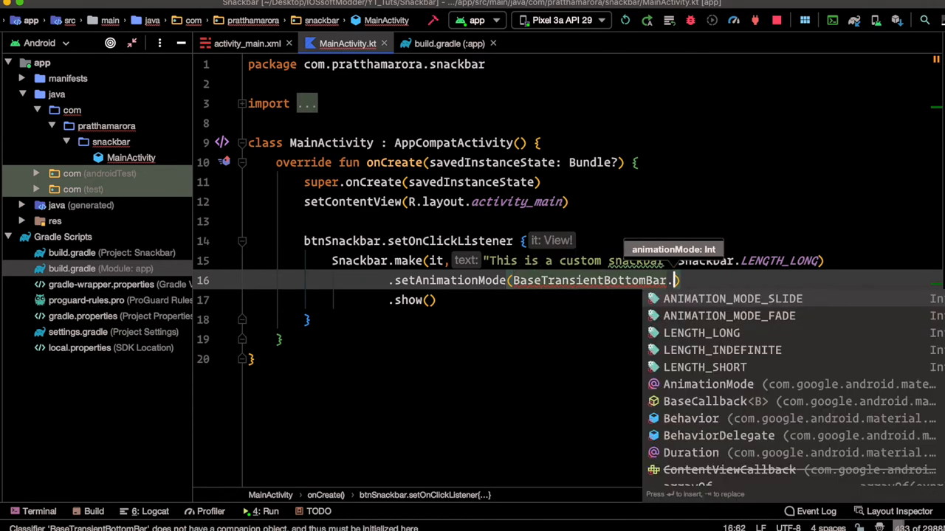
{"action": "left_click", "coordinate": [729, 316]}
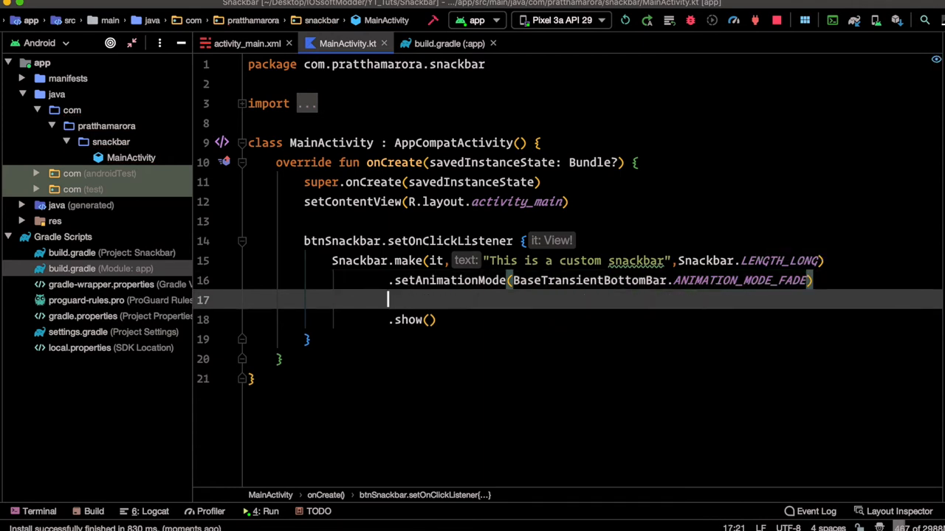
Add .setBackgroundTint(ContextCompat.getColor(this, R.color.colorPrimaryDark)) before .show().
{"action": "type", "text": ".setBackgroundTint()"}
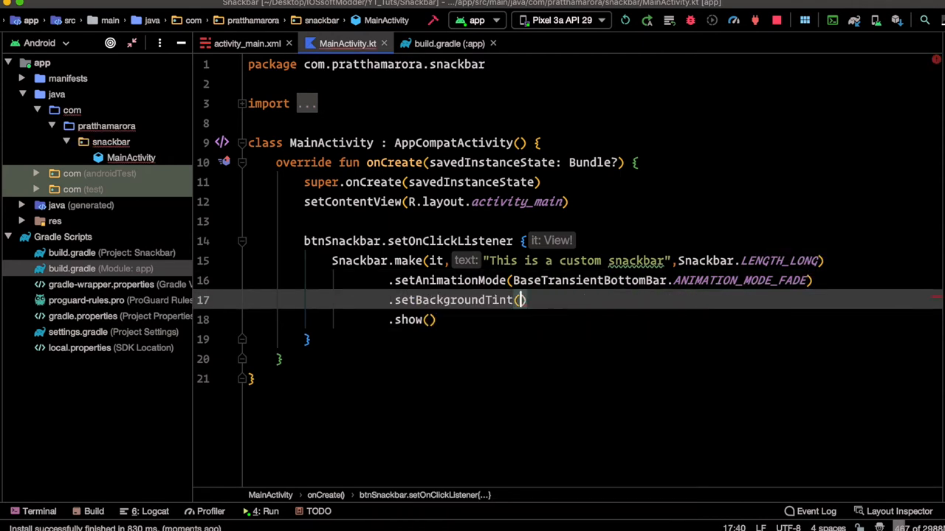
{"action": "type", "text": "ContextCompat.getColor("}
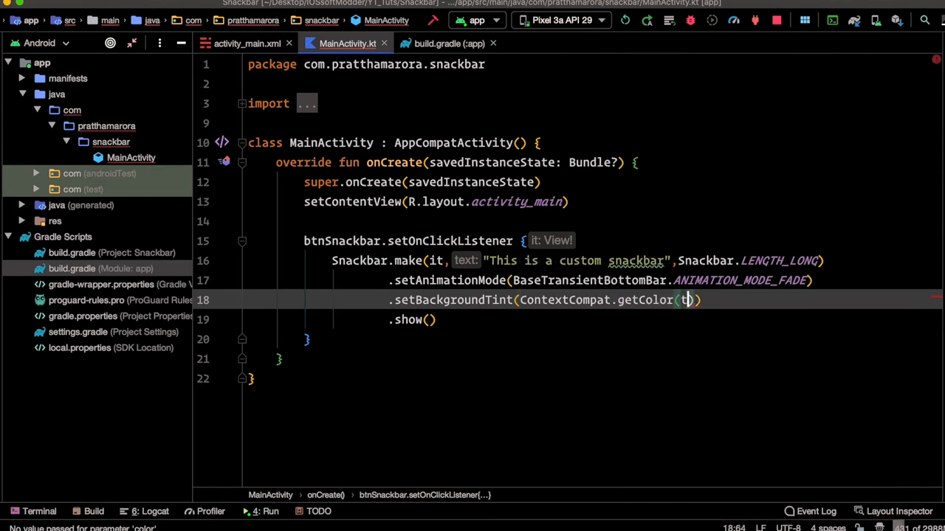
{"action": "type", "text": "this"}
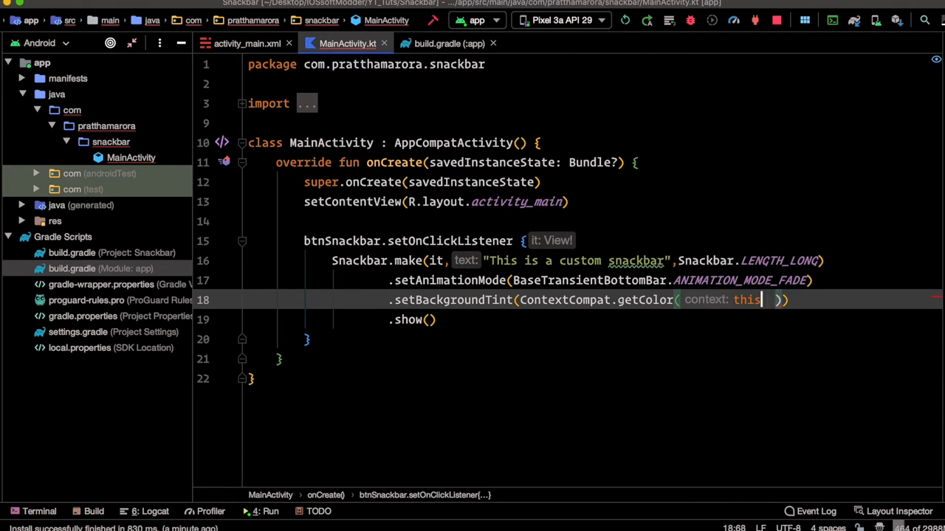
{"action": "type", "text": ",R"}
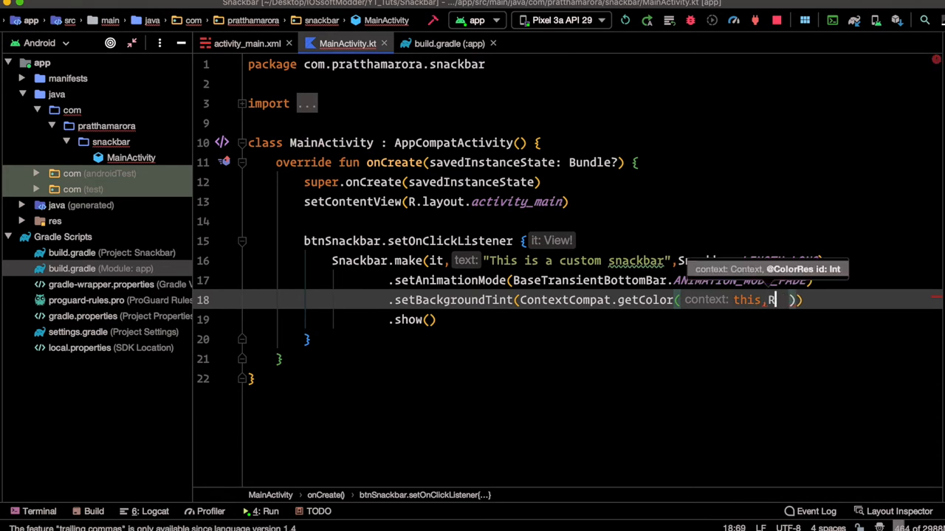
{"action": "type", "text": ".color.colorPrimaryDark"}
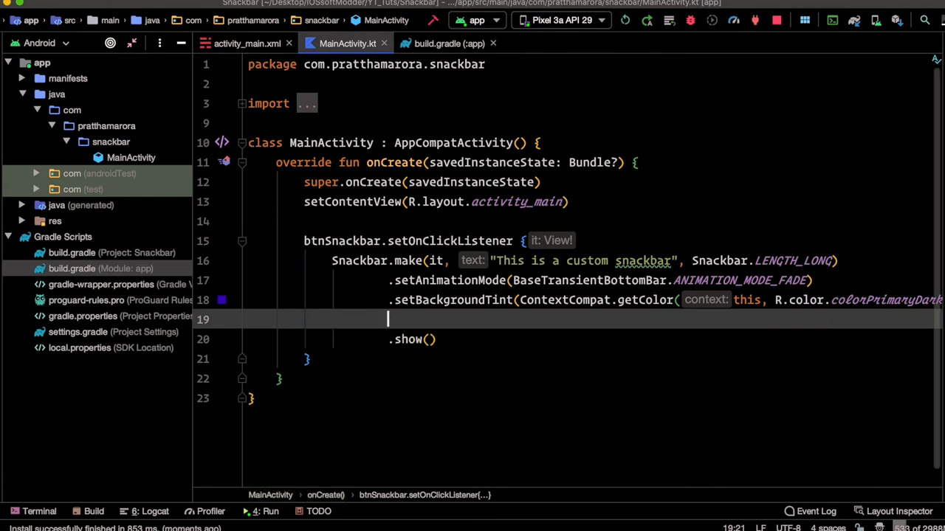
Add .setAction("Click Me") { } with a line opened inside the lambda.
{"action": "type", "text": ".setAction(\""}
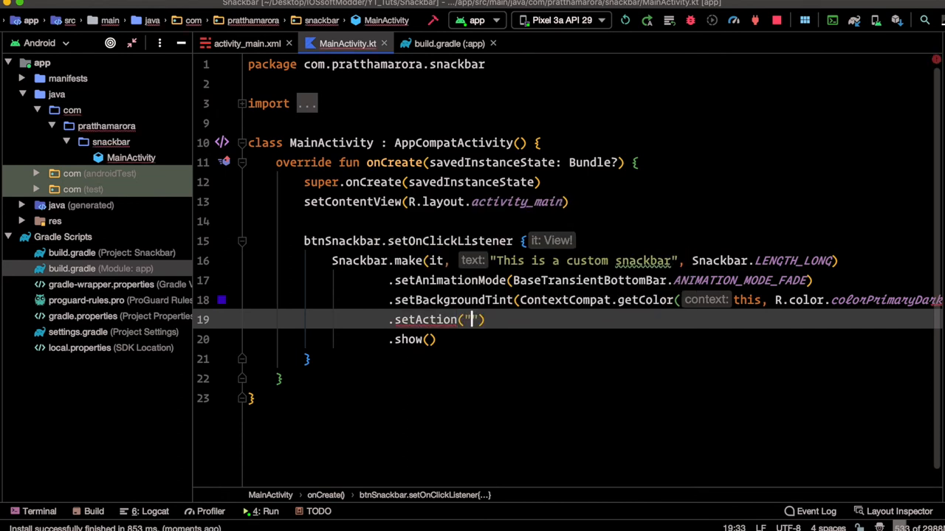
{"action": "type", "text": "Click m"}
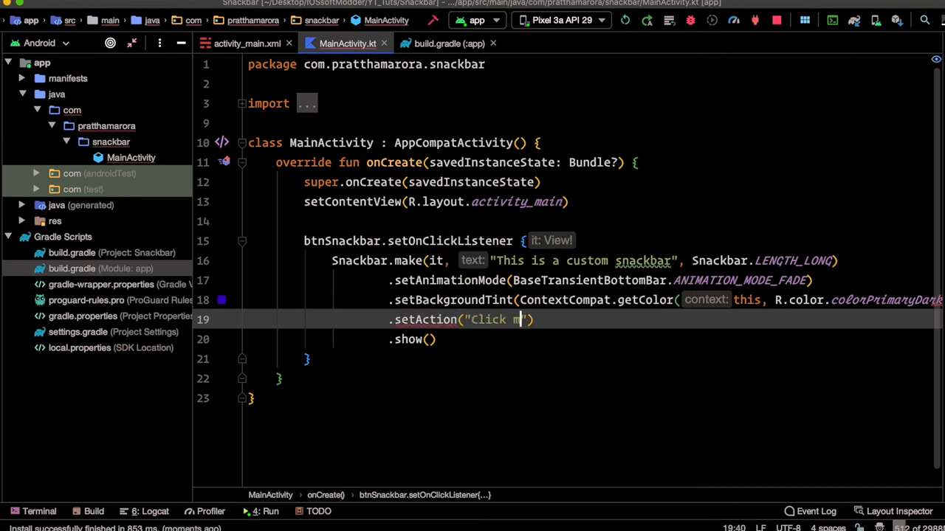
{"action": "type", "text": "e\")"}
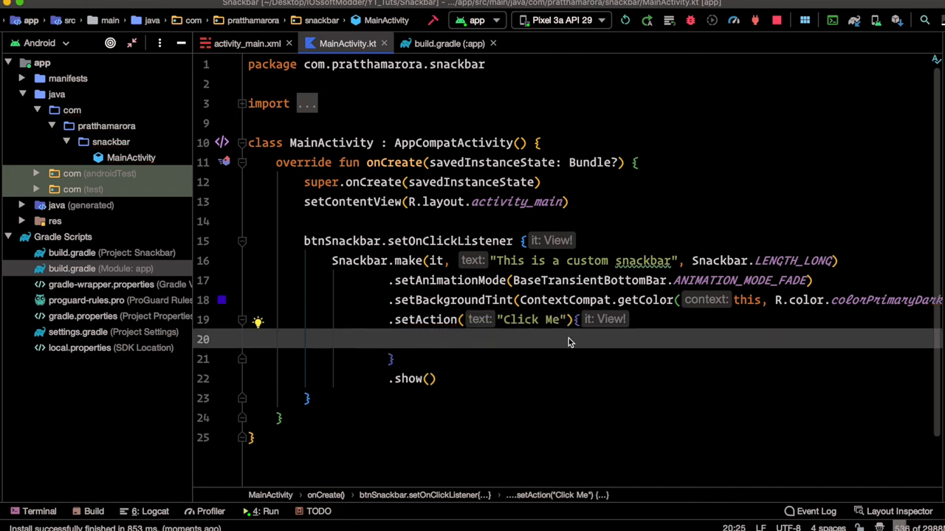
{"action": "type", "text": "T"}
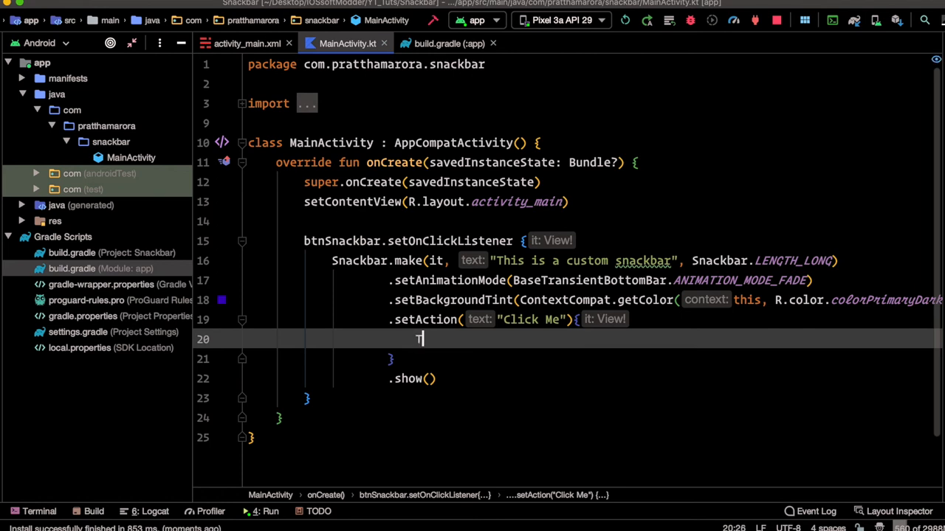
Write Toast.makeText(this, "you clicked snackbar", Toast.LENGTH_LONG).show() inside the action lambda.
{"action": "type", "text": "Toast.makeText(this, \"\")"}
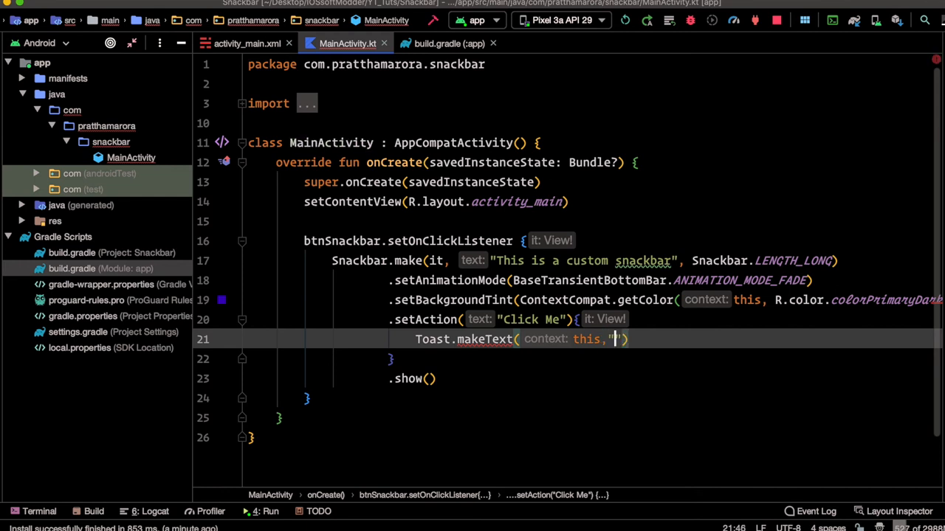
{"action": "type", "text": "you clicked snackbar"}
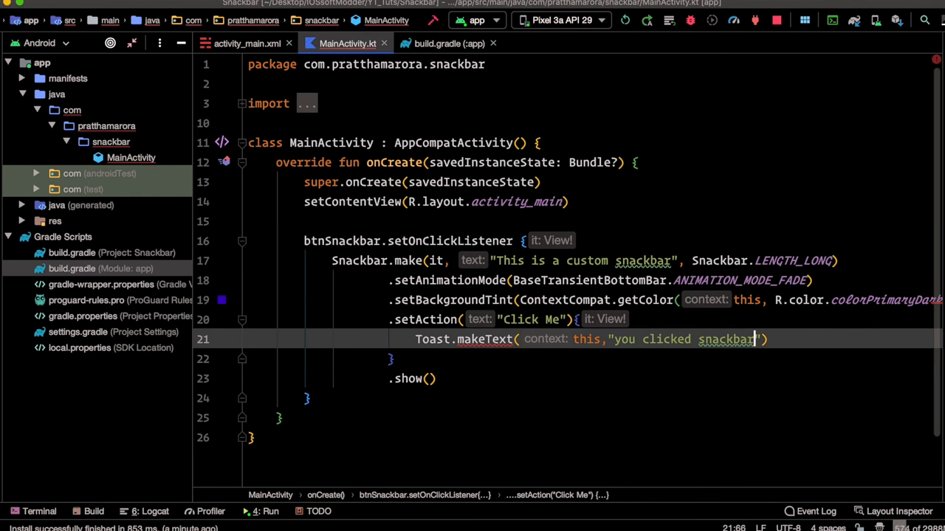
{"action": "type", "text": ",Toast.LENGTH_LONG"}
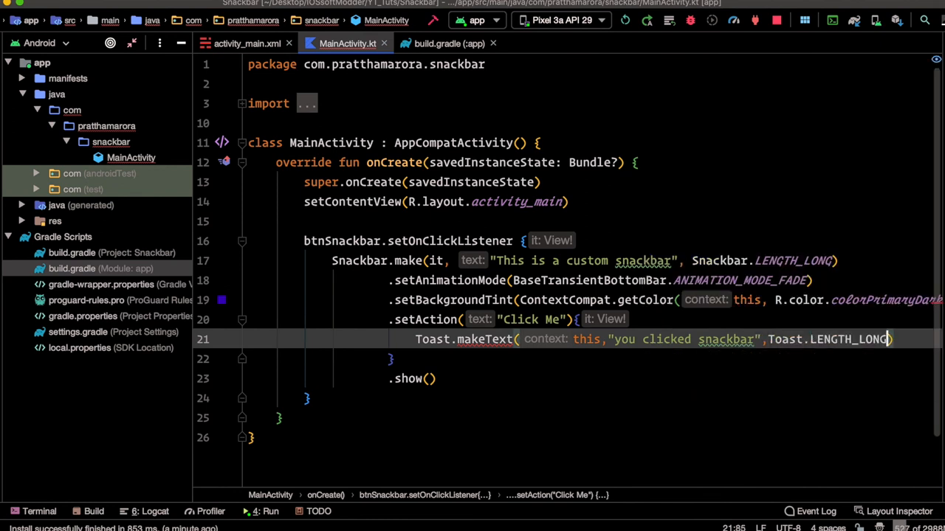
{"action": "type", "text": ".show()"}
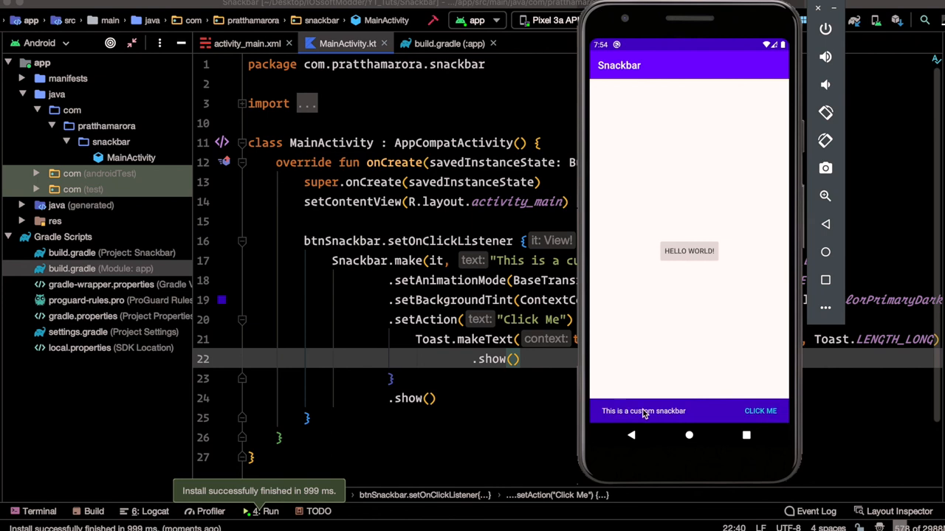
{"action": "mouse_move", "coordinate": [745, 435]}
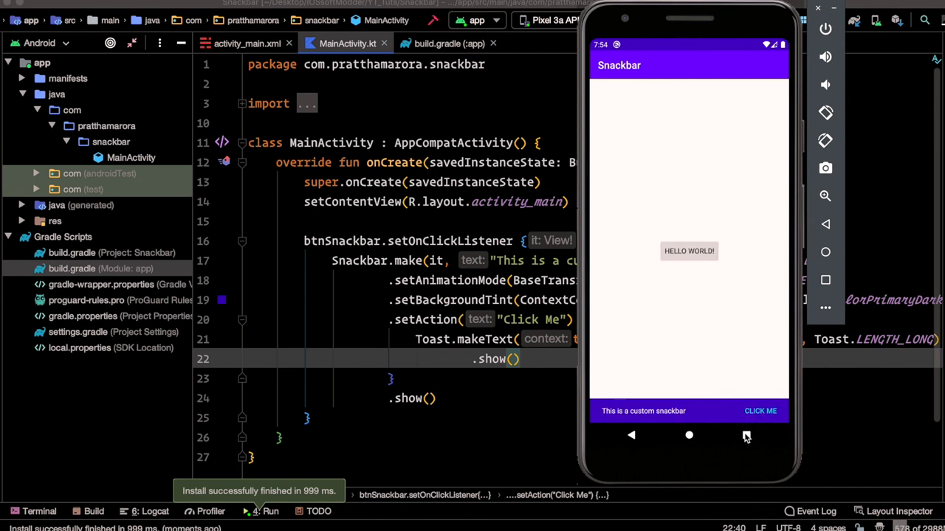
Tap the snackbar's CLICK ME action in the emulator to show the "you clicked snackbar" Toast.
{"action": "left_click", "coordinate": [759, 410]}
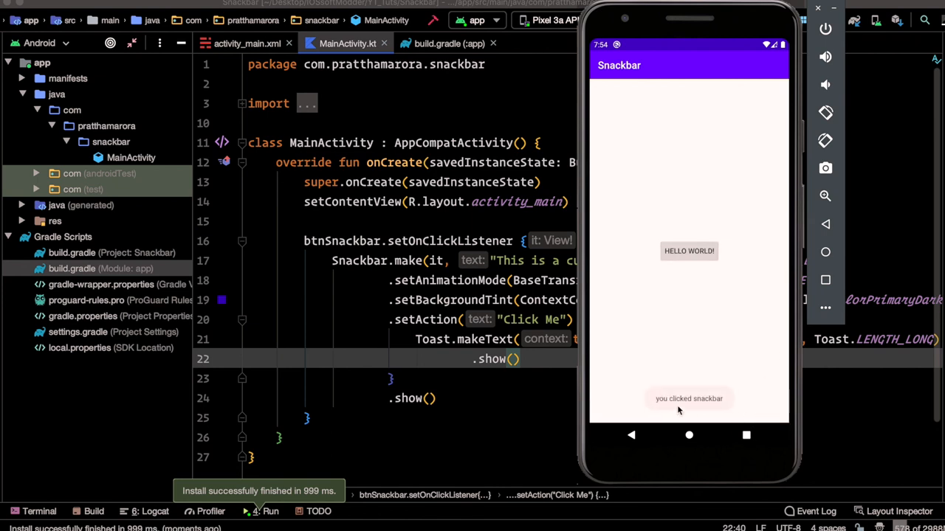
{"action": "mouse_move", "coordinate": [731, 396]}
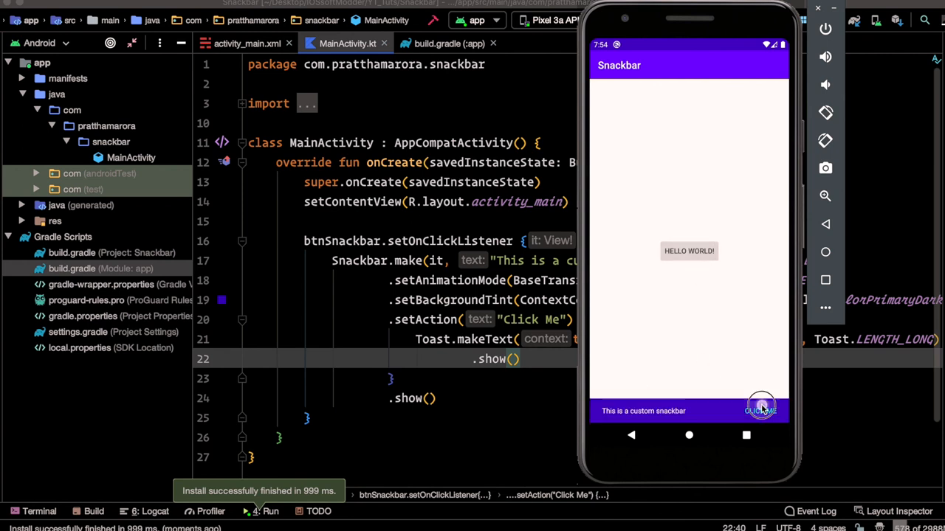
{"action": "left_click", "coordinate": [761, 407]}
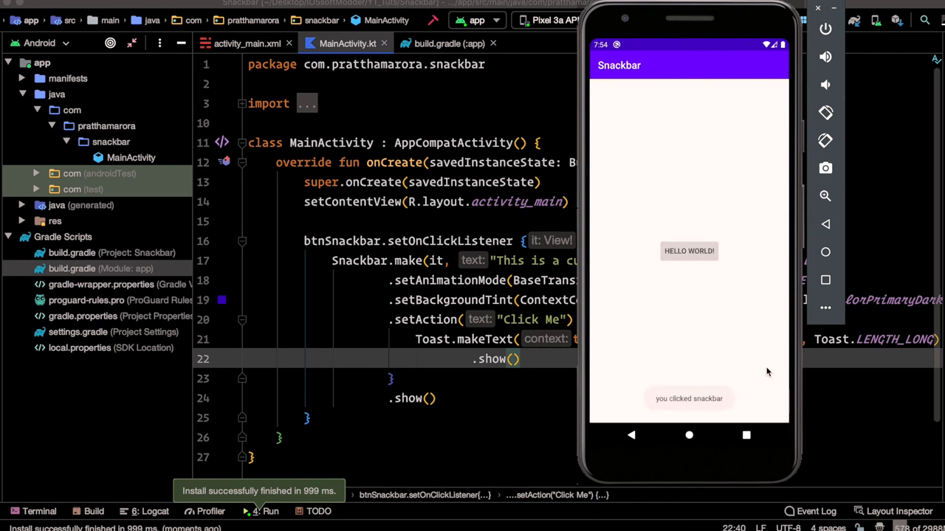